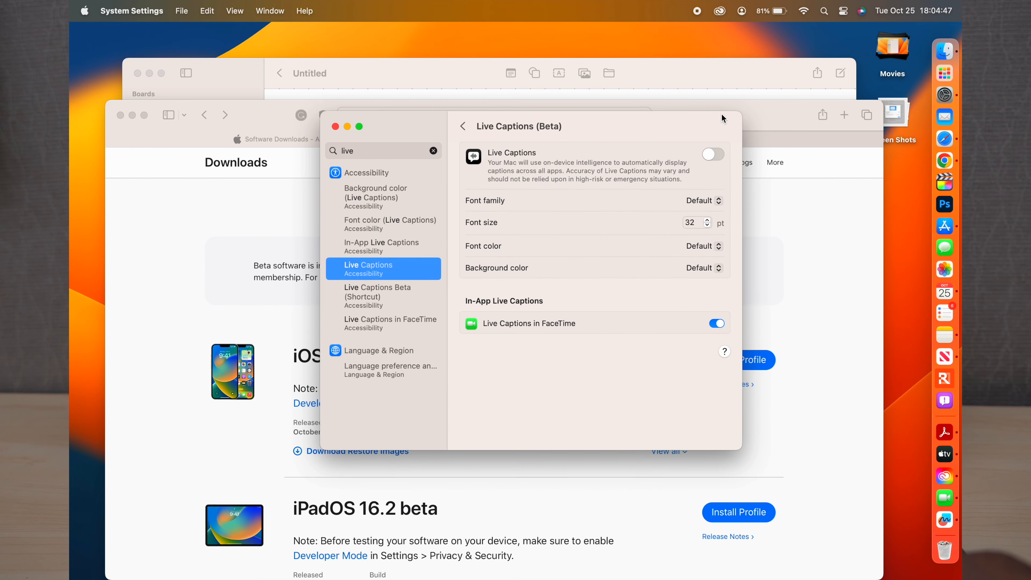
mouse_move(357, 141)
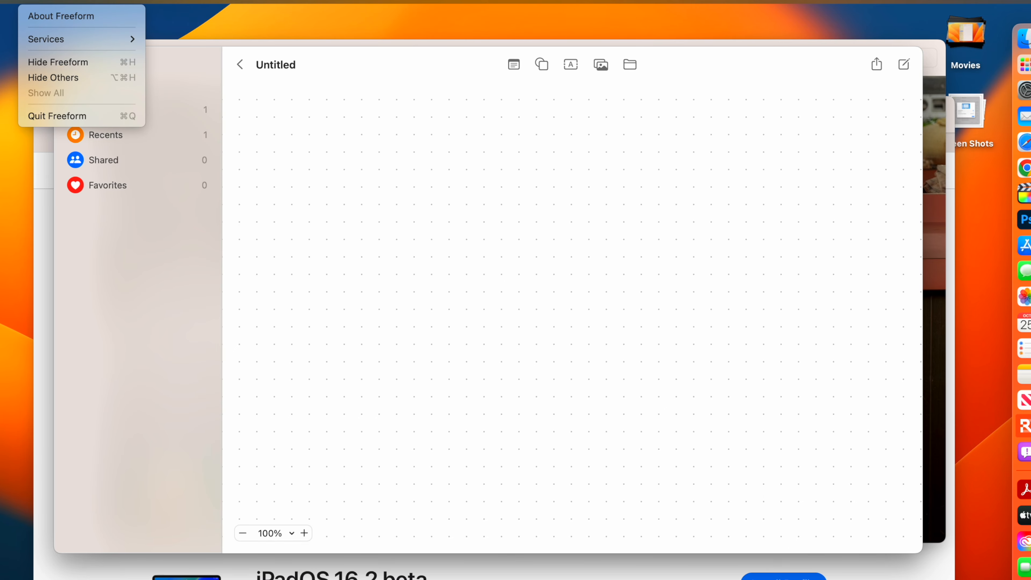
mouse_move(161, 40)
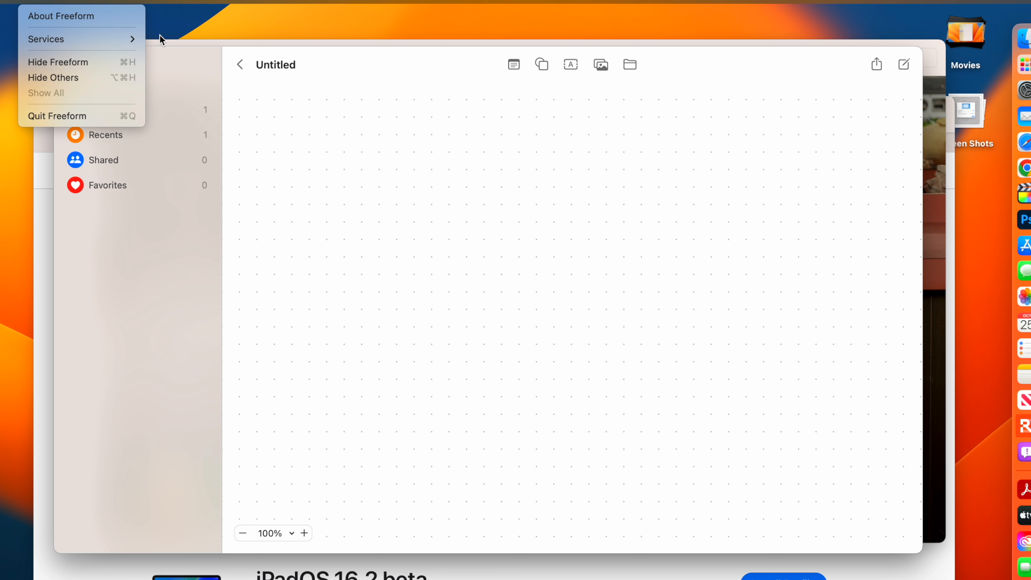
mouse_move(287, 151)
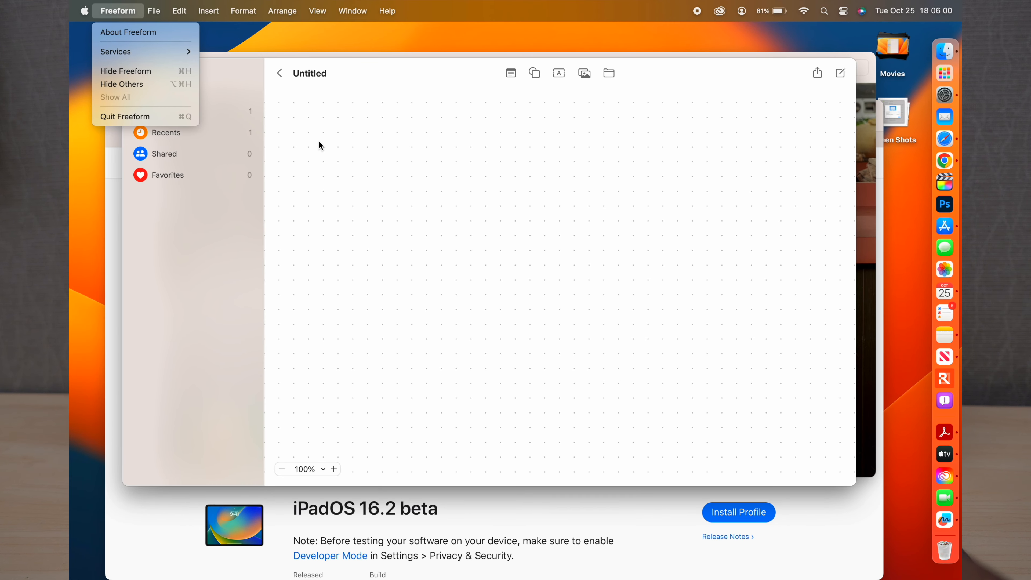
mouse_move(955, 99)
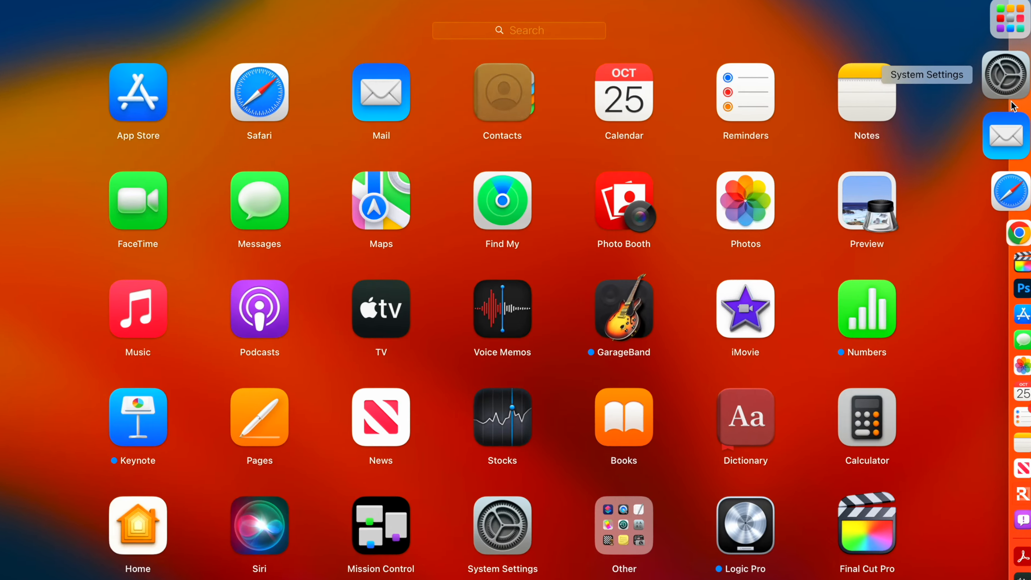
Review the Bluetooth devices pane including the nearby SmartTV 4K FFM, then return to the Freeform board
left_click(1004, 75)
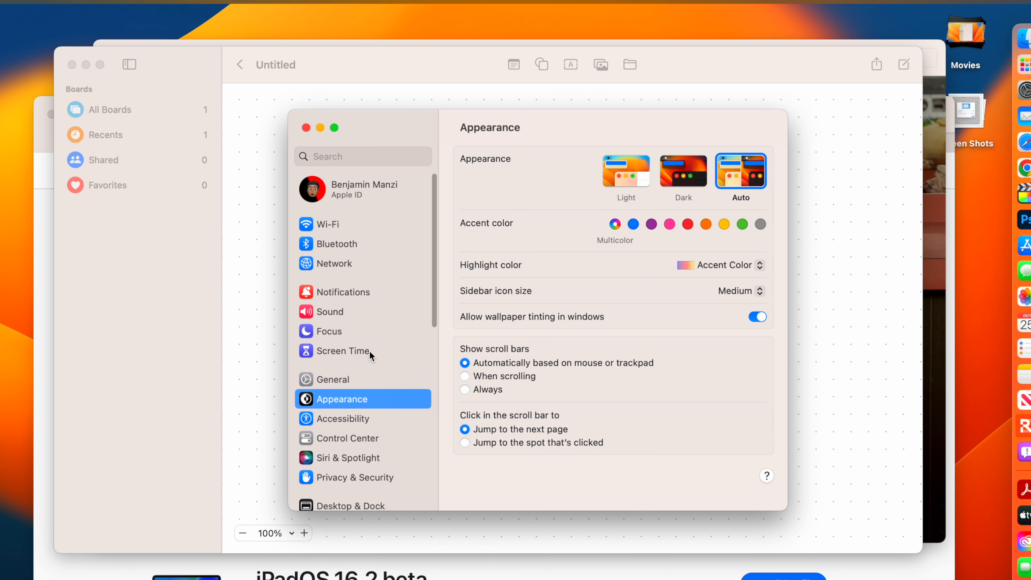
left_click(336, 242)
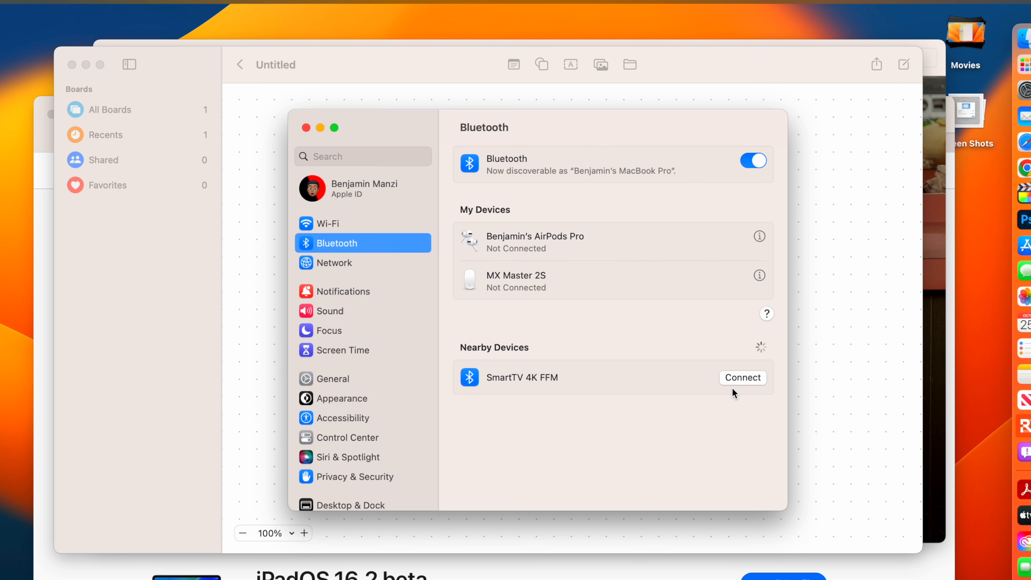
mouse_move(716, 392)
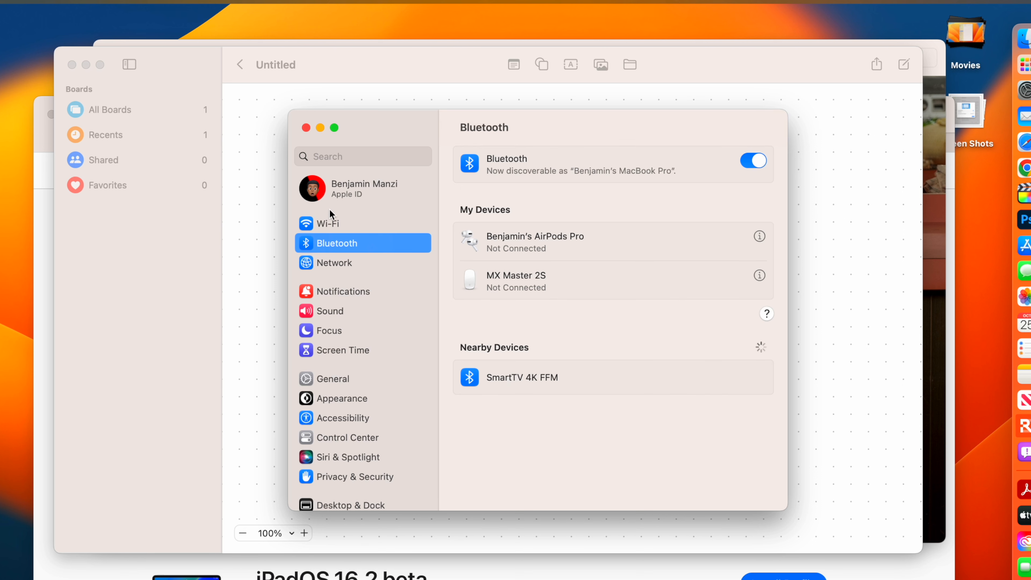
mouse_move(749, 431)
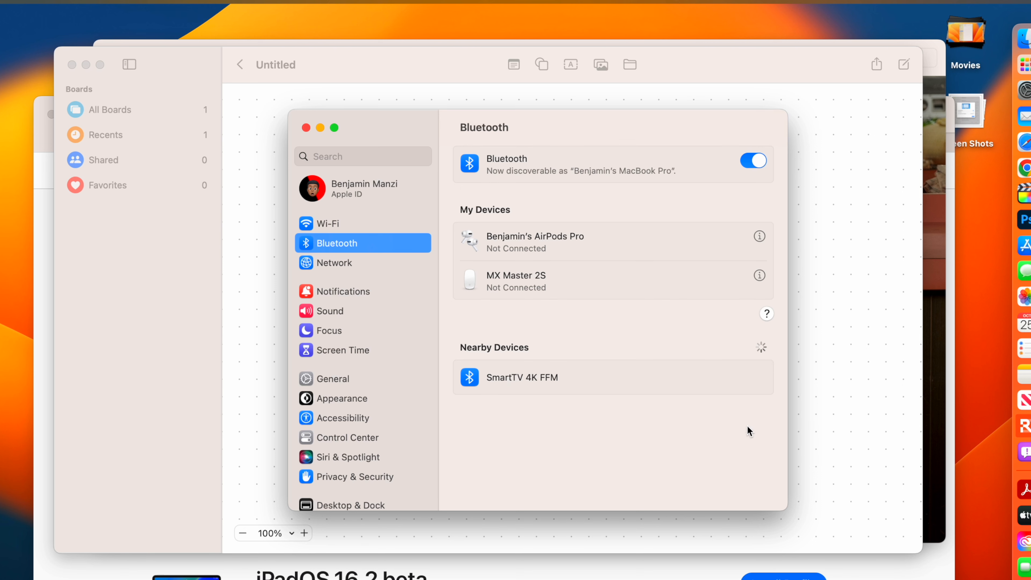
mouse_move(686, 363)
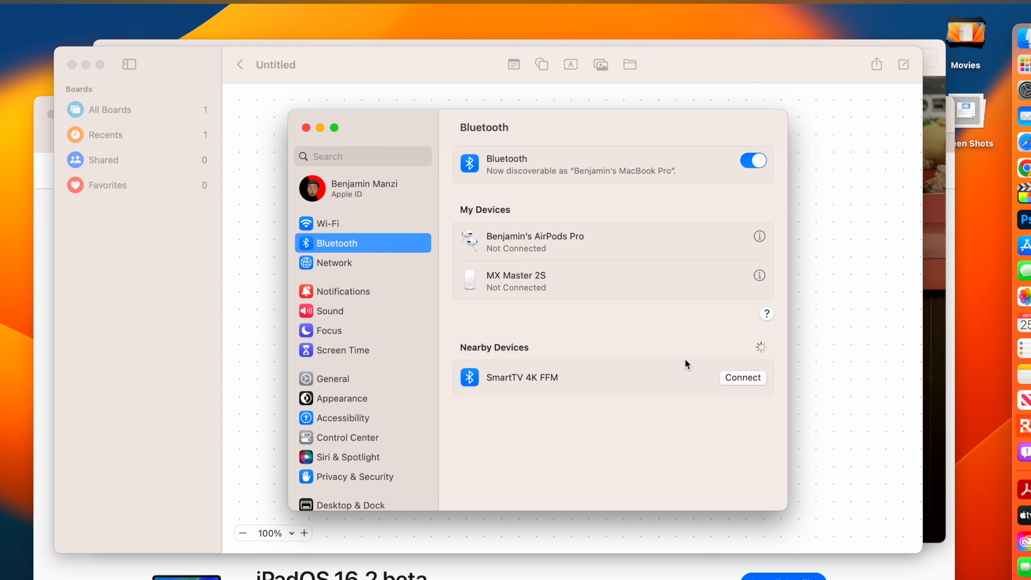
left_click(742, 378)
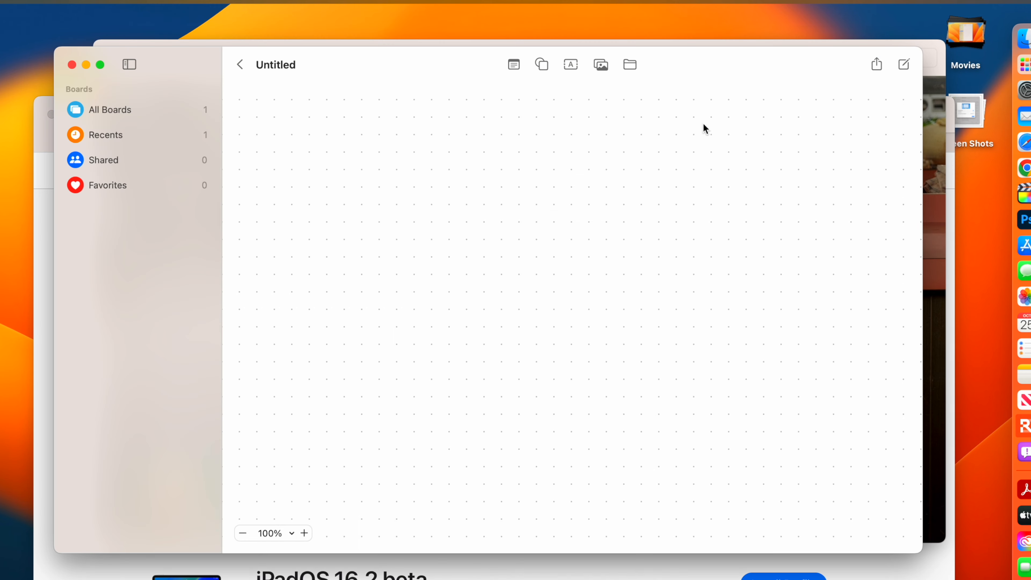
mouse_move(1019, 172)
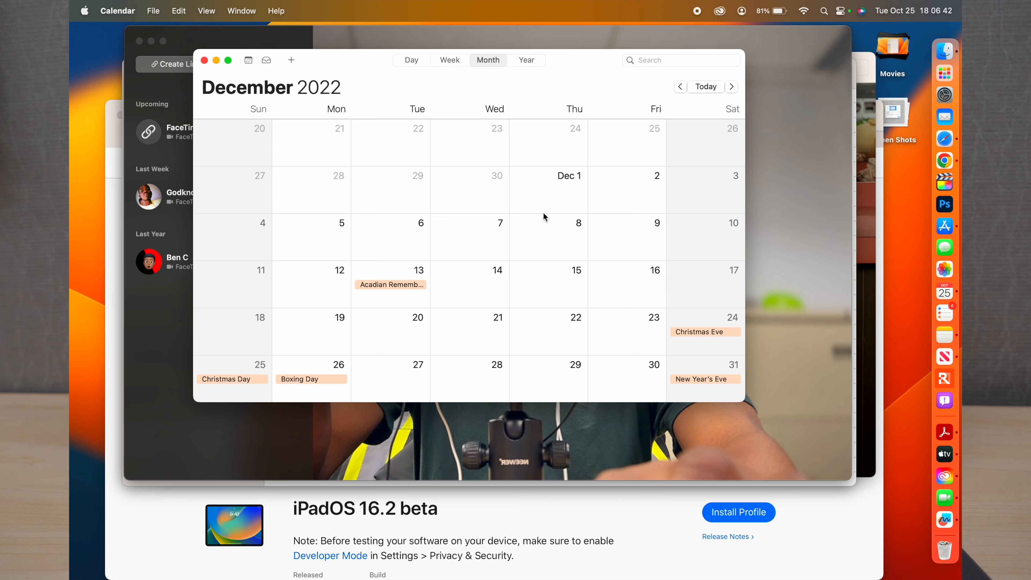
Jump to today, then advance through November to December 2022 and its holidays
left_click(681, 86)
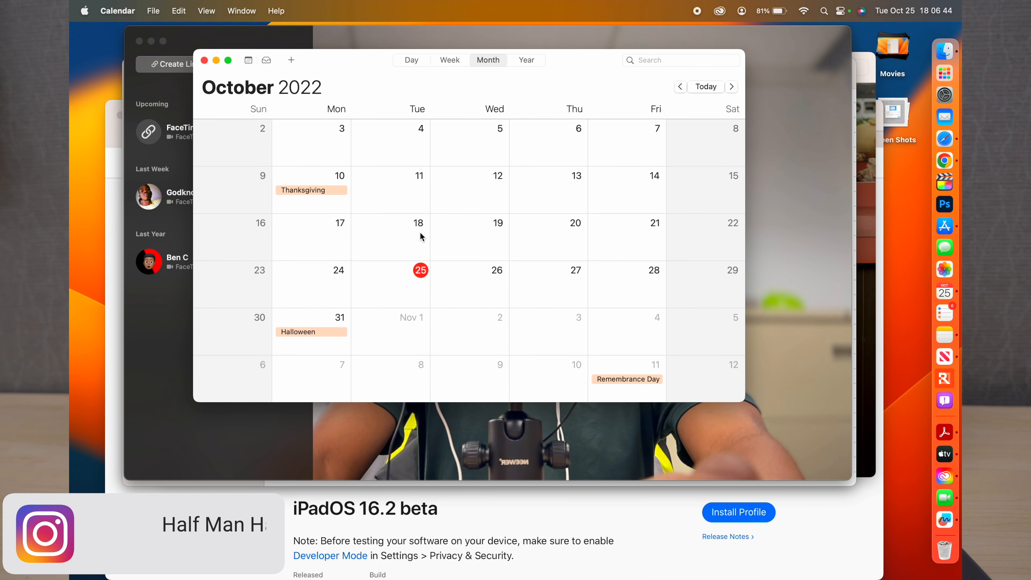
left_click(731, 86)
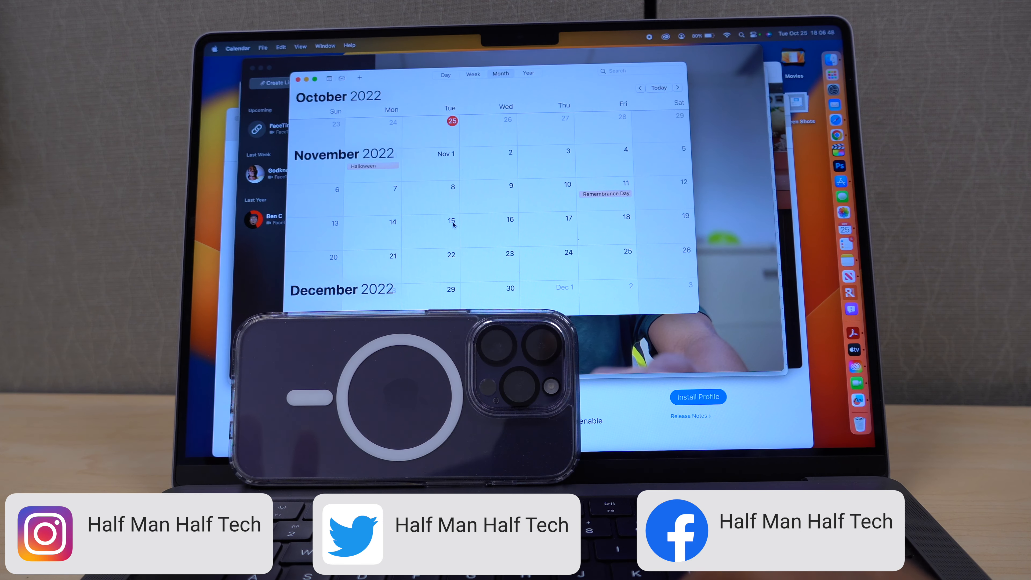
scroll("down", 3)
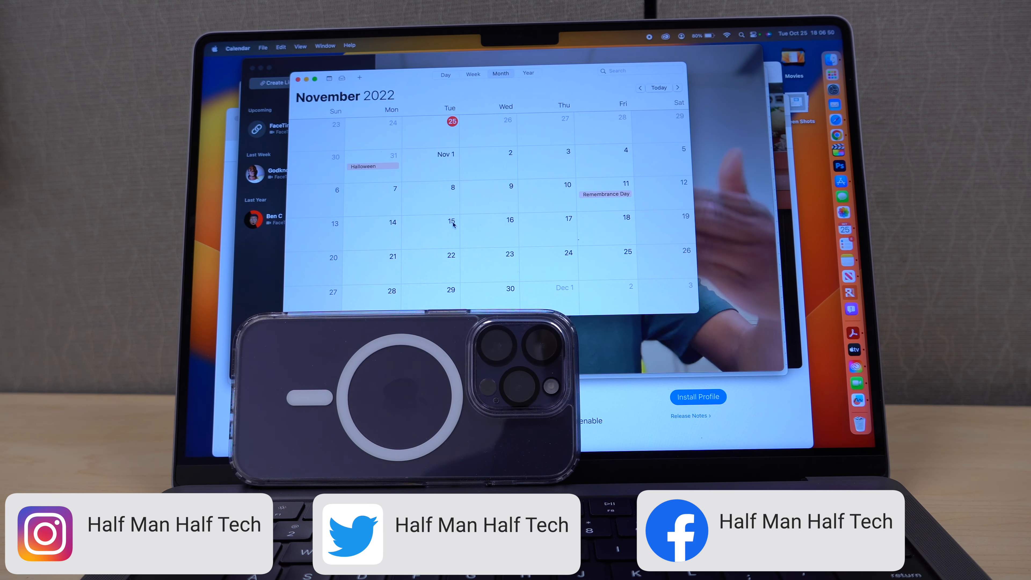
left_click(639, 88)
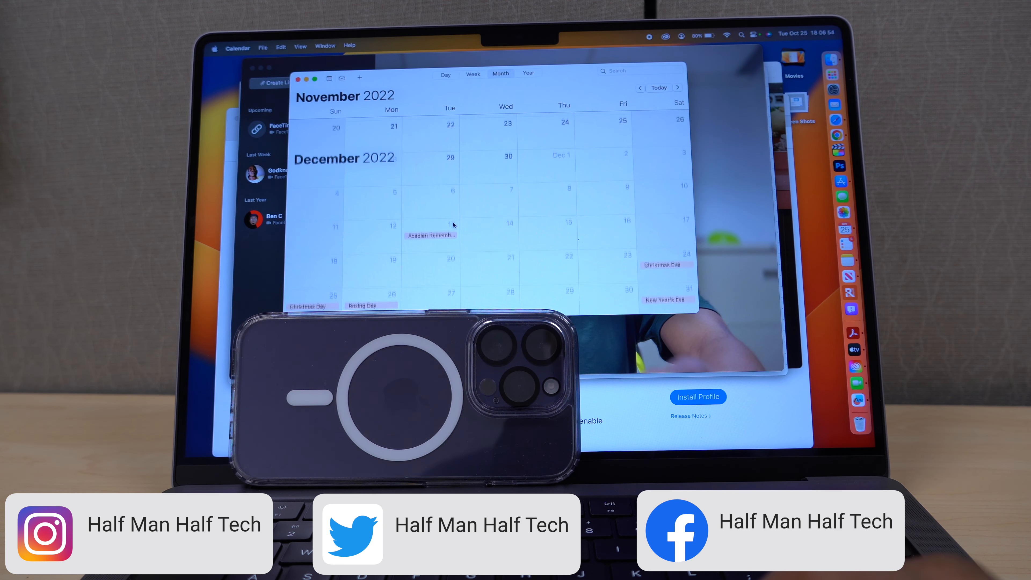
scroll("down", 3)
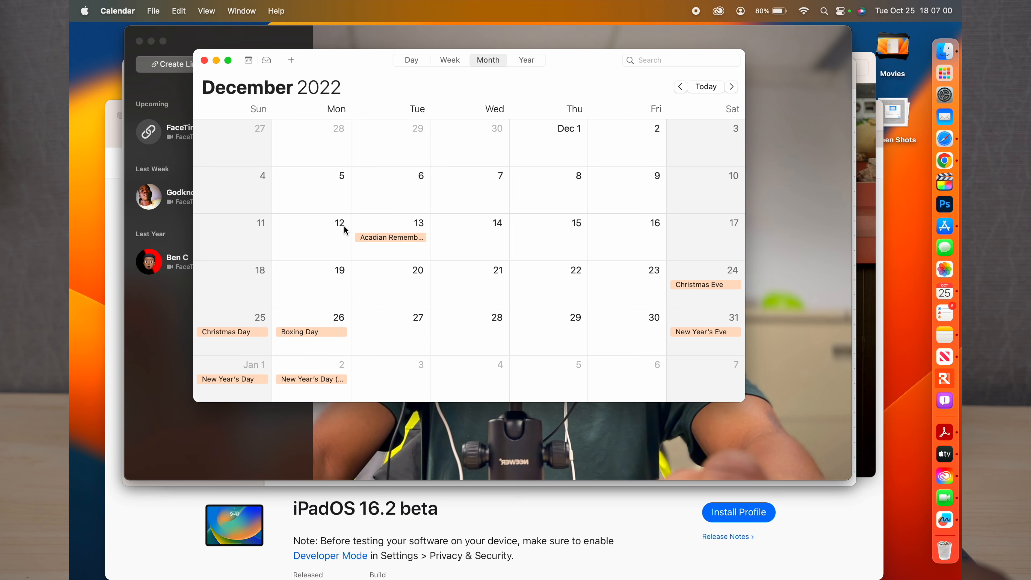
mouse_move(802, 249)
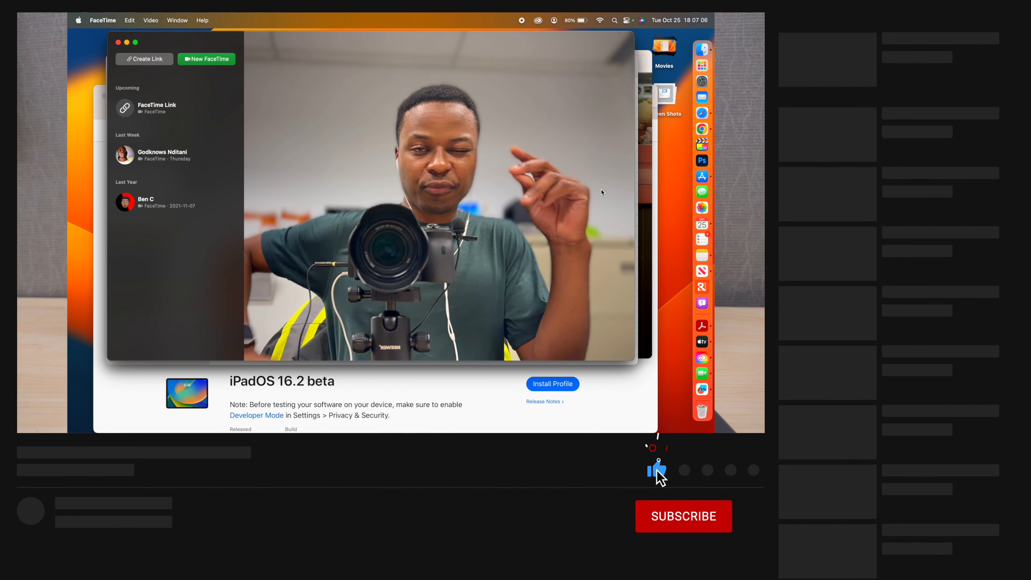
left_click(683, 516)
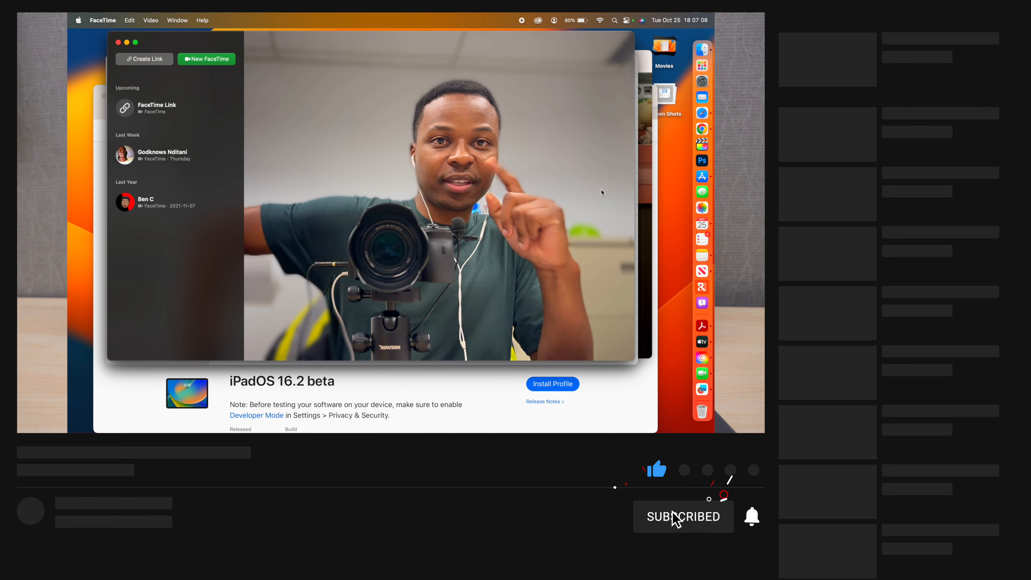